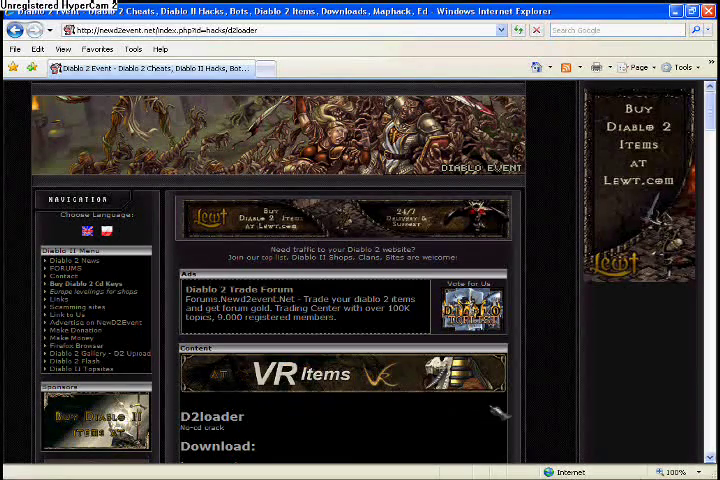
Save the D2Loader v1.12 zip to the desktop and close the download window.
scroll("down", 3)
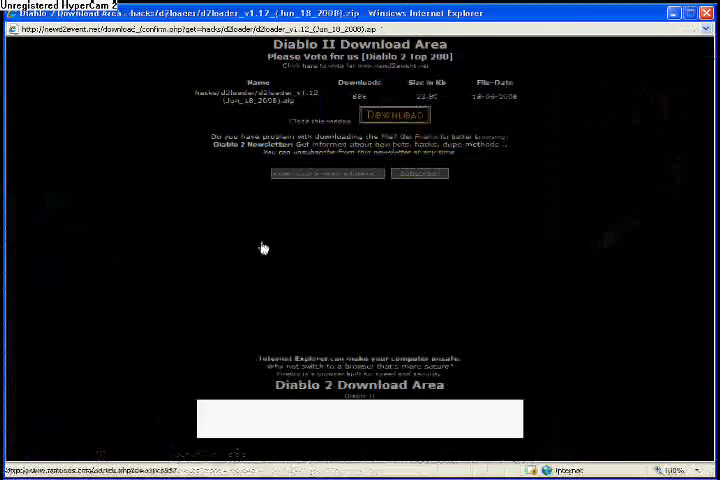
left_click(394, 117)
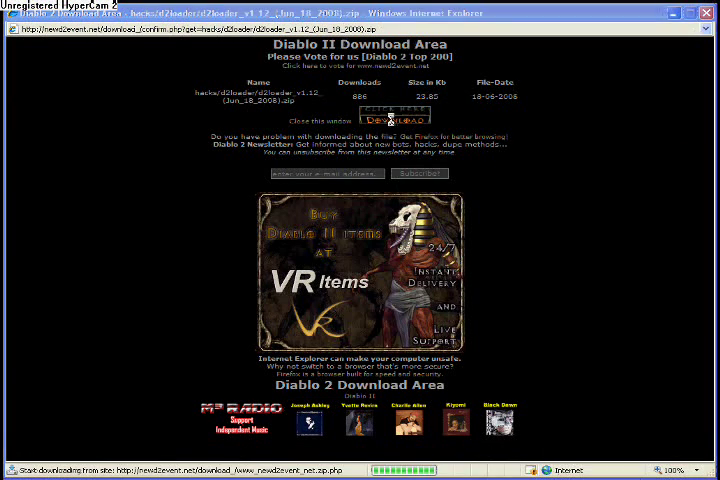
left_click(397, 117)
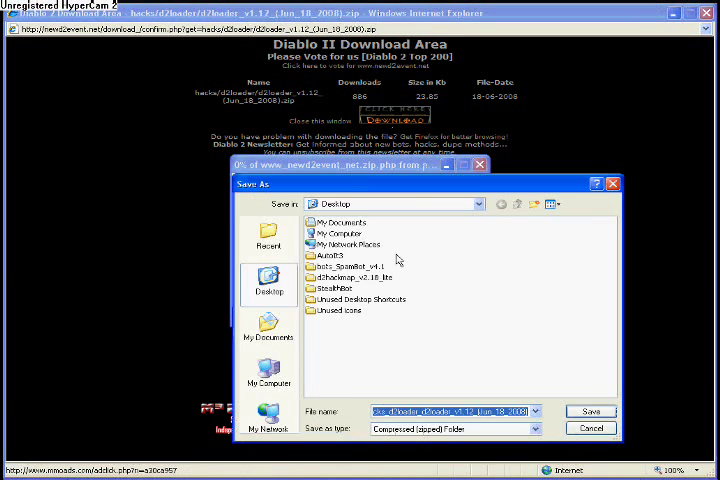
left_click(591, 411)
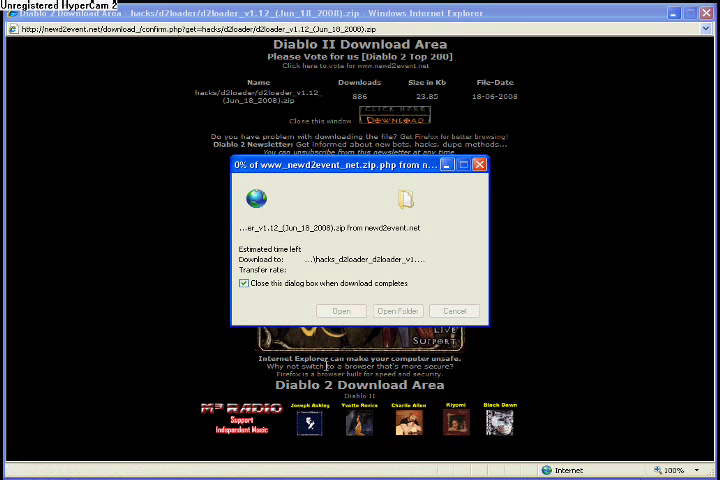
left_click(480, 164)
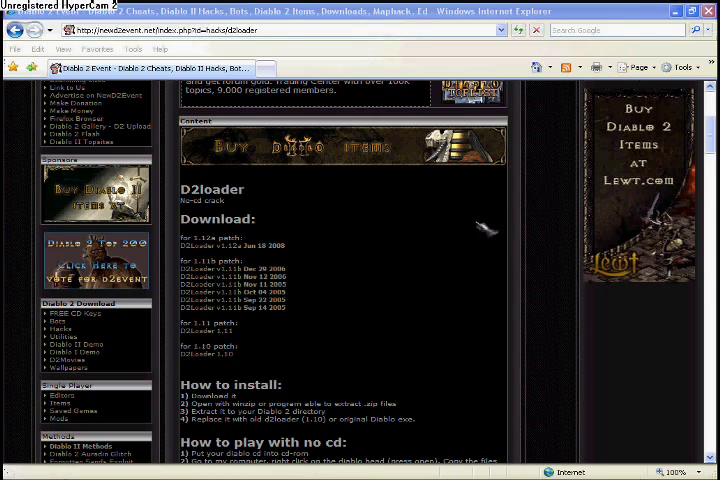
Download the Modified D2gfx.dll 1.12 zip, choosing Save at the File Download prompt.
scroll("down", 3)
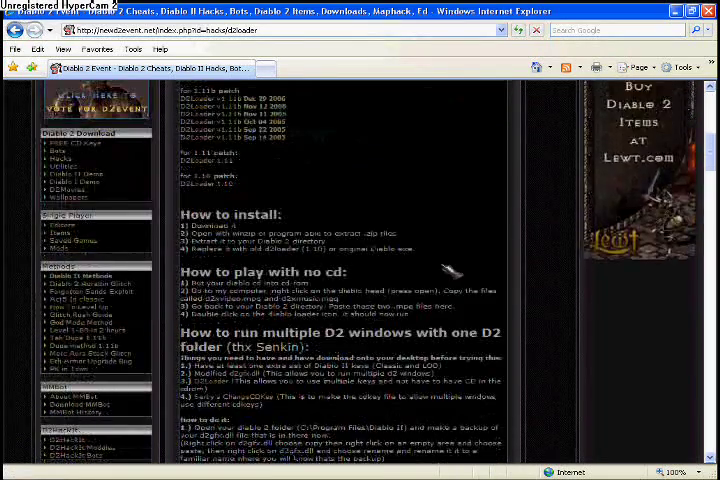
scroll("down", 3)
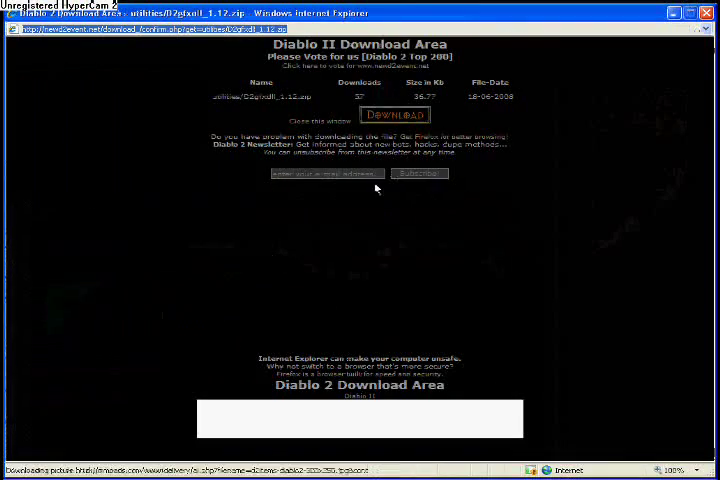
left_click(394, 115)
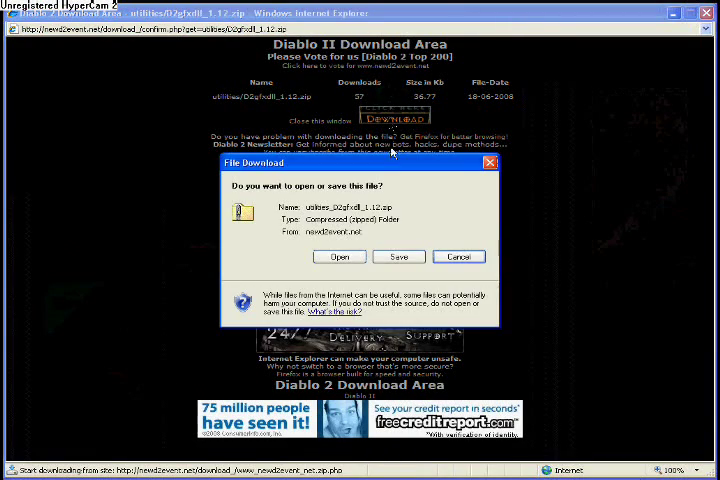
left_click(398, 257)
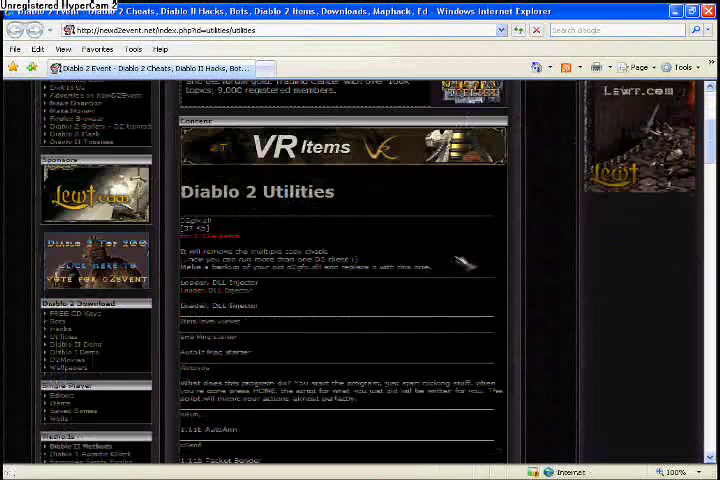
Find the CD key changer on the Utilities page and save the d2ckey zip to the desktop.
scroll("down", 3)
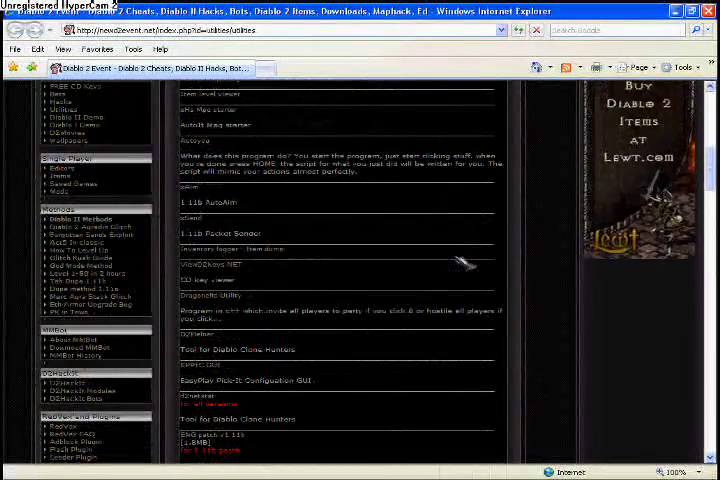
scroll("down", 3)
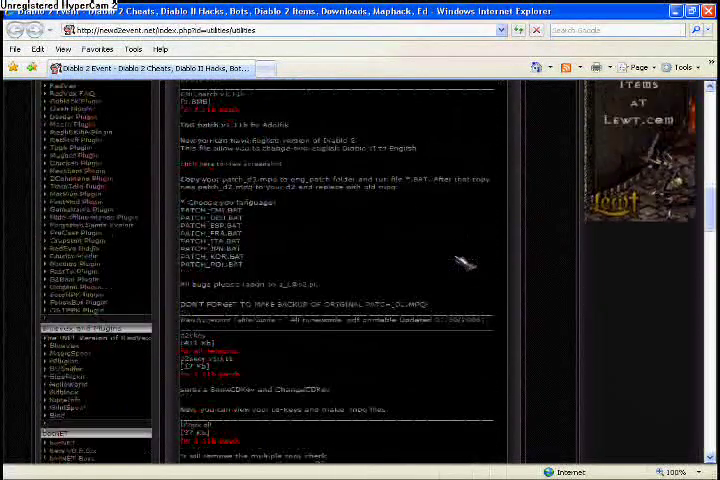
scroll("down", 3)
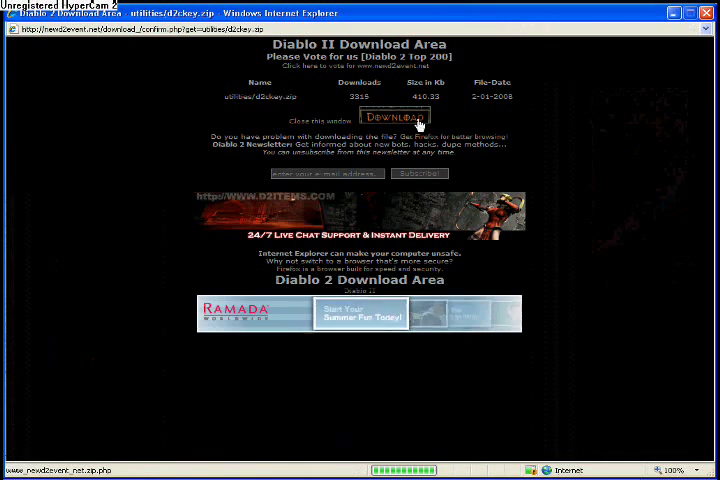
left_click(394, 117)
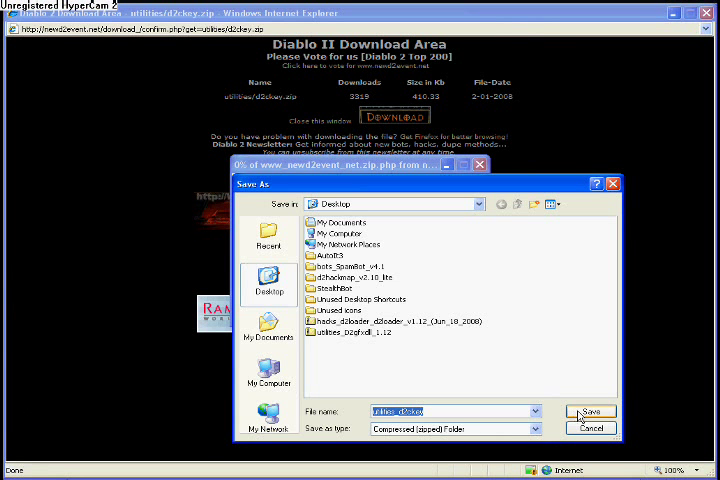
left_click(590, 411)
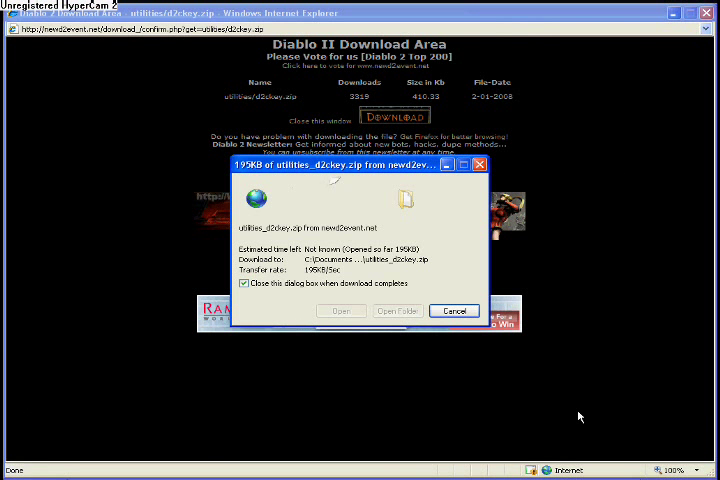
left_click(454, 310)
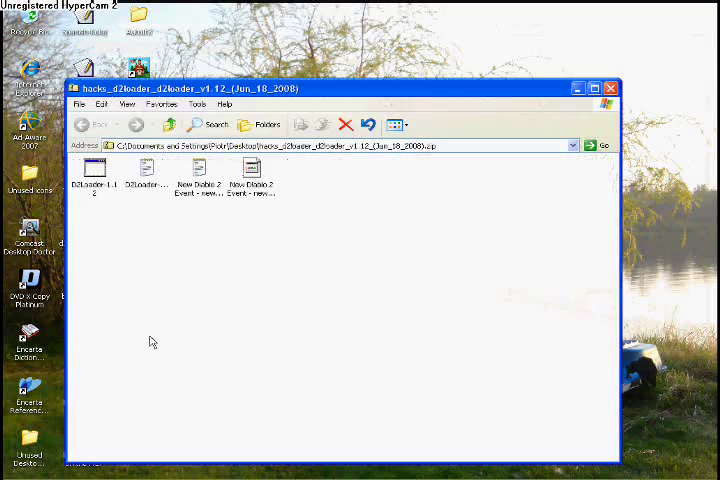
Extract all files from the D2Loader v1.12 zip into a desktop folder with the Extraction Wizard.
double_click(92, 170)
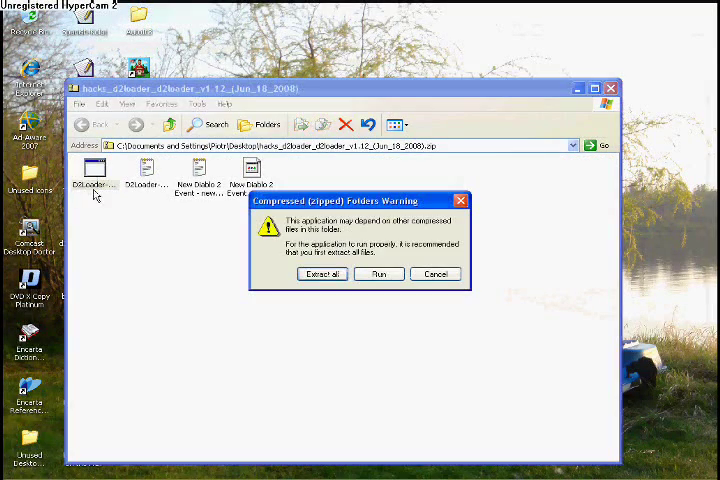
left_click(322, 273)
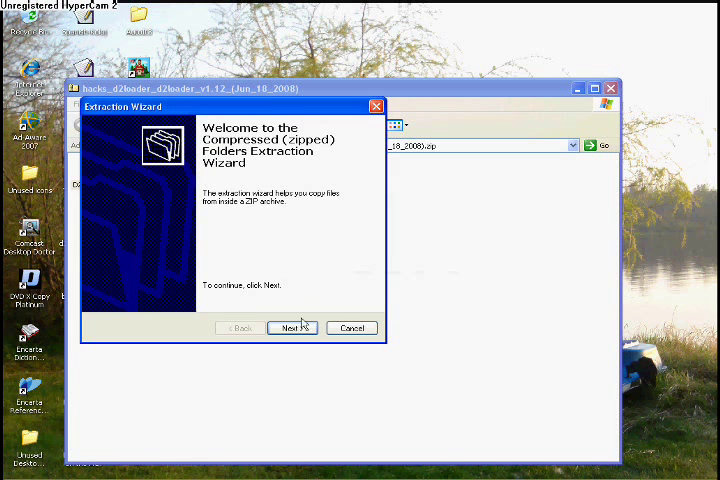
left_click(291, 327)
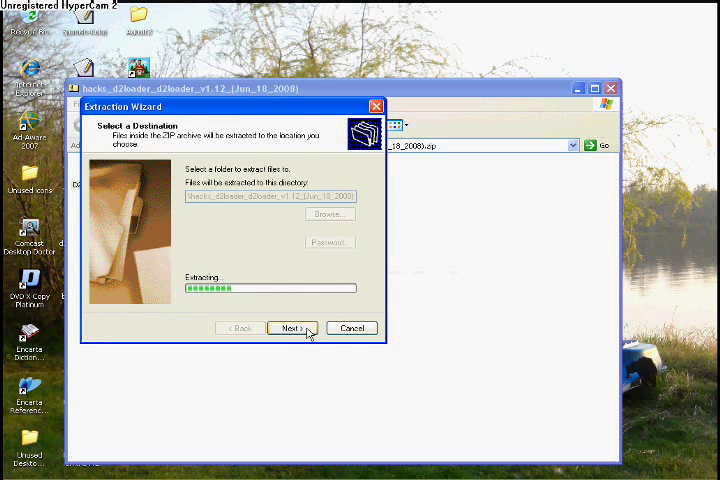
left_click(291, 327)
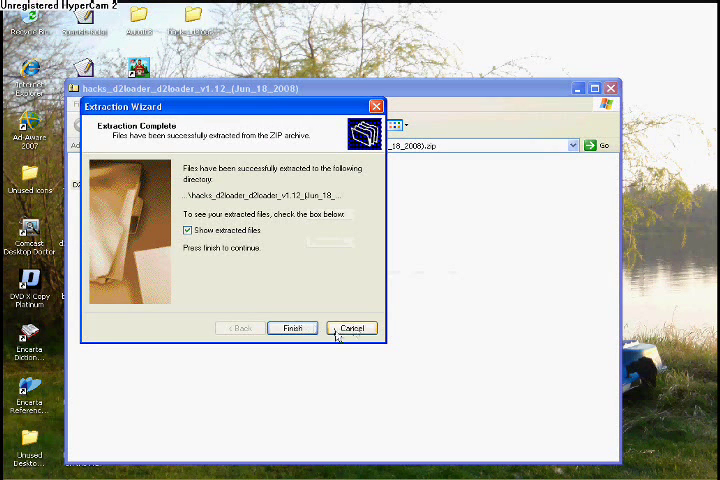
left_click(292, 327)
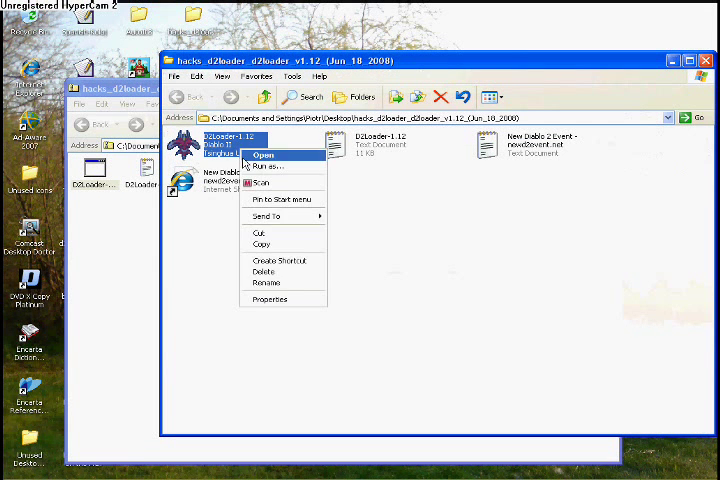
mouse_move(300, 283)
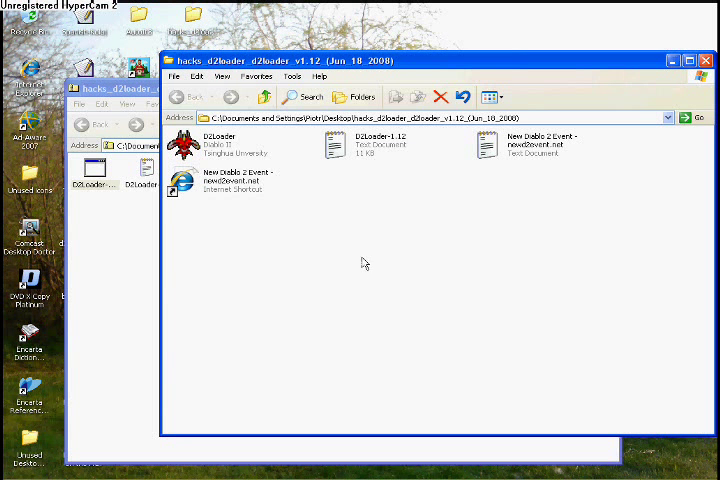
mouse_move(122, 439)
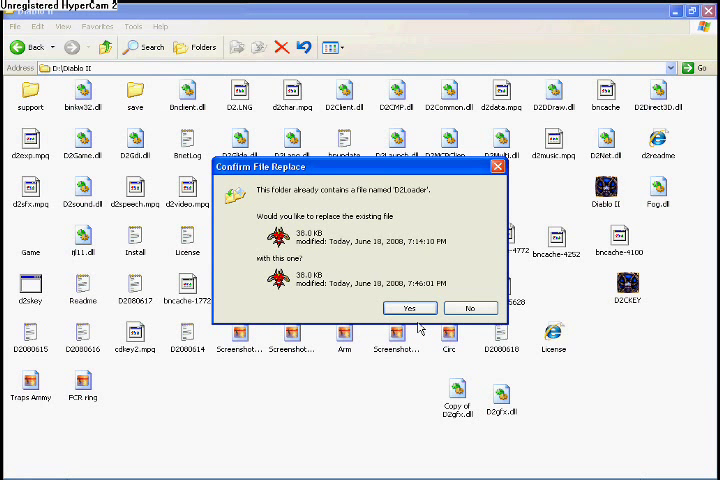
Paste the D2Loader files into D:\Diablo II, replacing the older D2Loader.
left_click(410, 307)
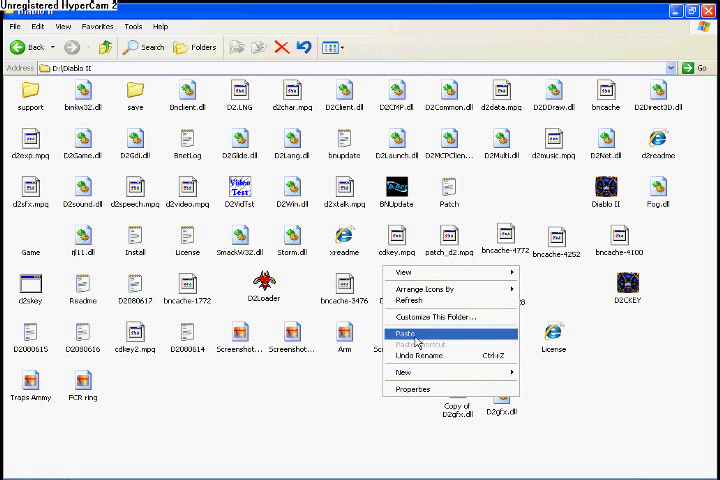
left_click(409, 331)
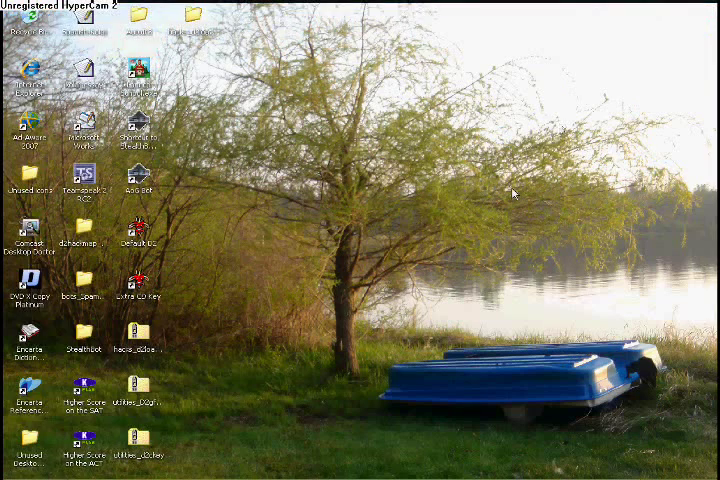
Open utilities_d2ckey, cancel the wizard, and copy D2CKEY into D:\Diablo II, keeping the existing file.
left_click(140, 452)
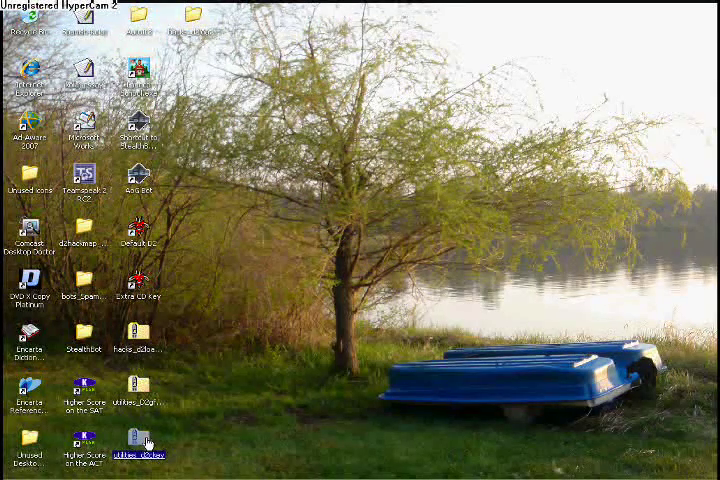
double_click(140, 440)
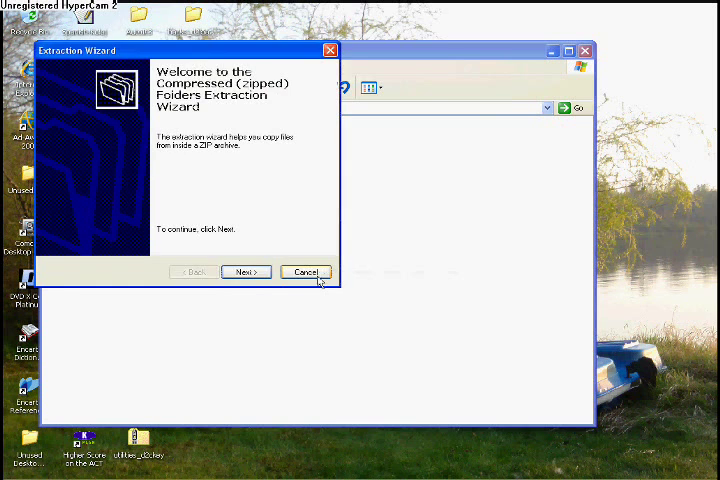
left_click(245, 271)
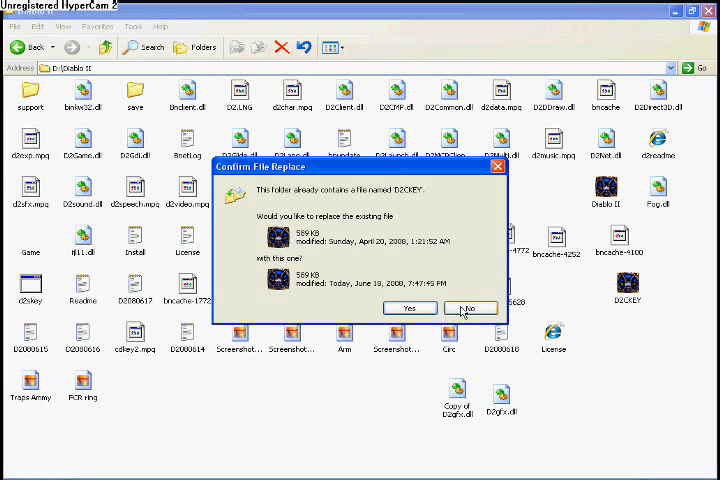
left_click(470, 307)
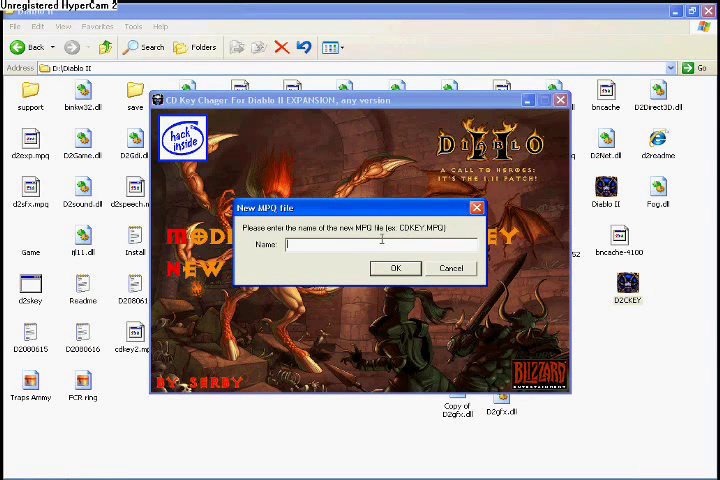
Name the new MPQ file cdkey.mpq and enter an owner name.
type("cdkey")
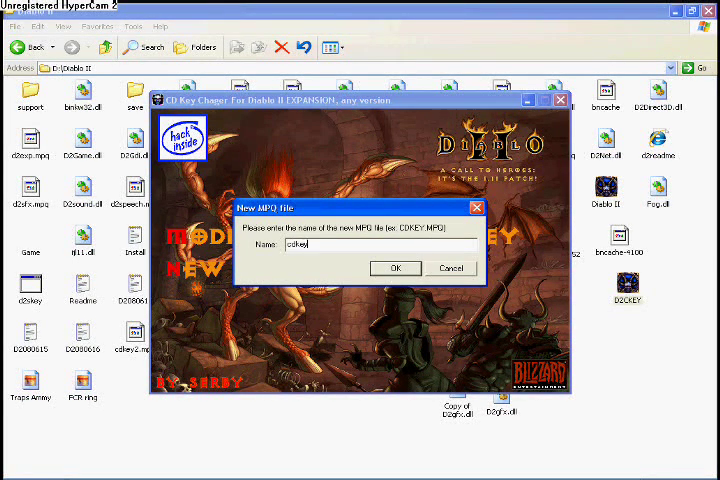
type(".mpq")
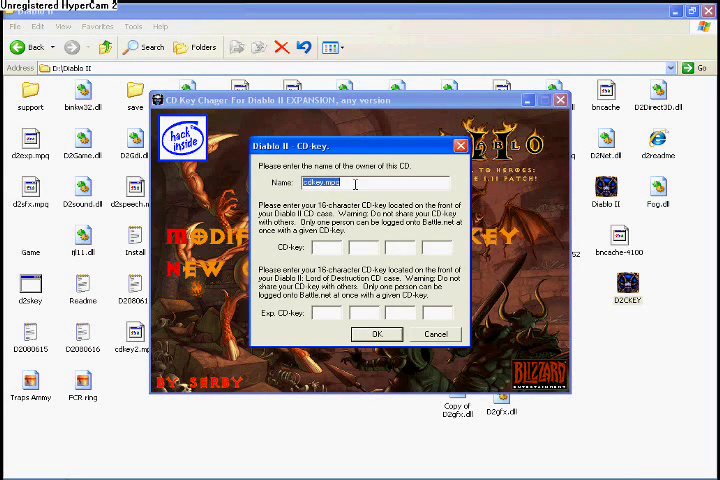
type("Your Name")
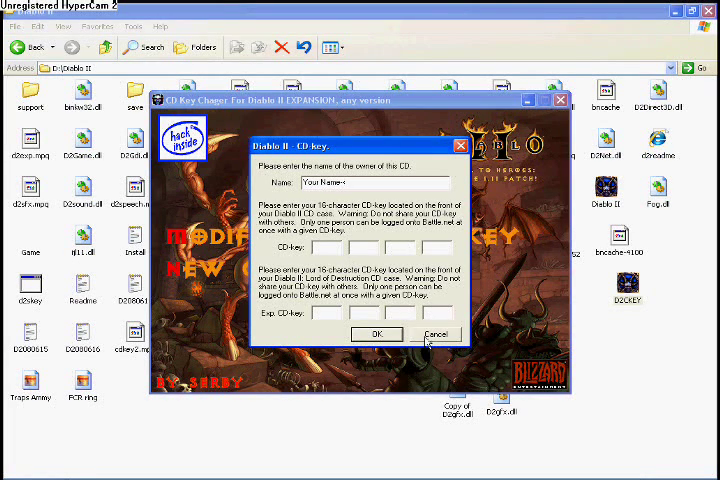
Cancel the CD-key entry and close CD Key Changer and the utilities_d2ckey window.
left_click(434, 334)
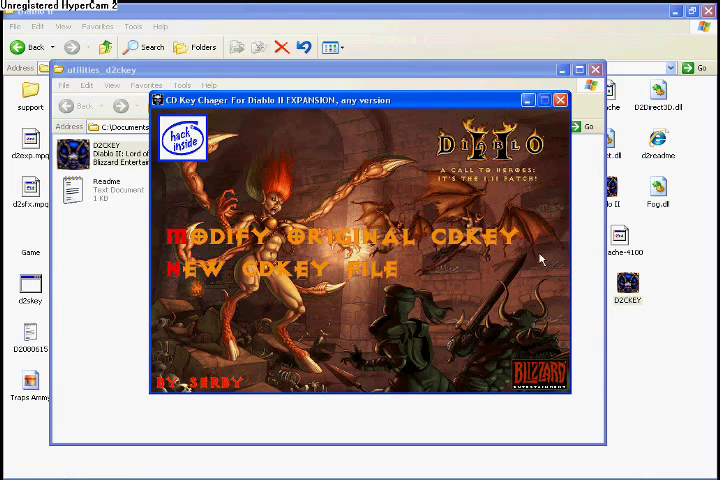
left_click(560, 100)
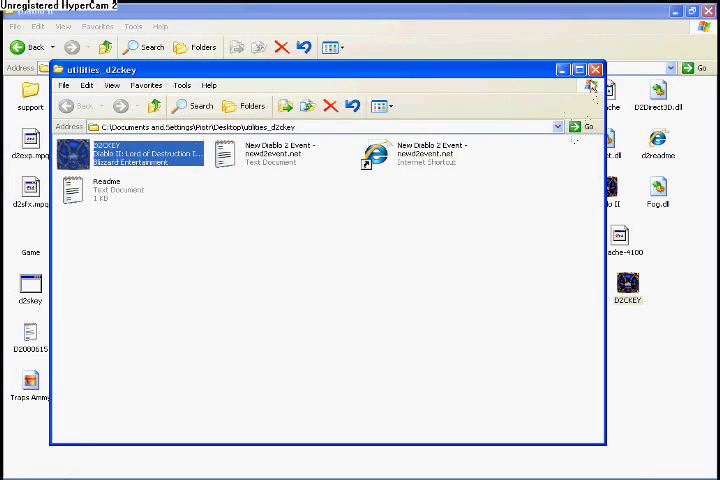
left_click(595, 69)
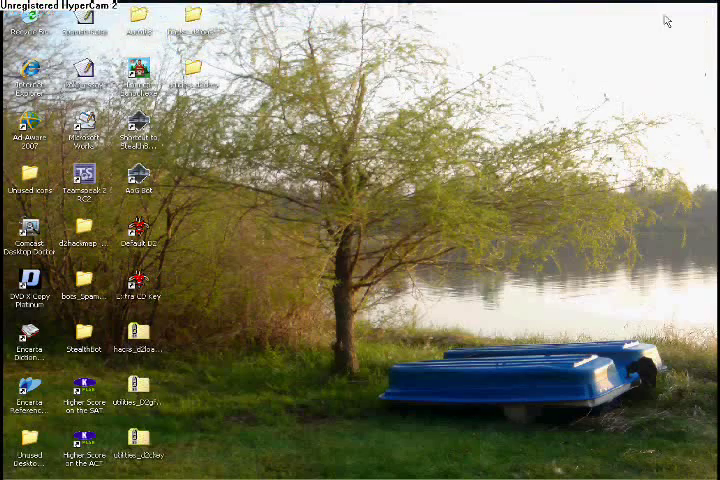
mouse_move(197, 230)
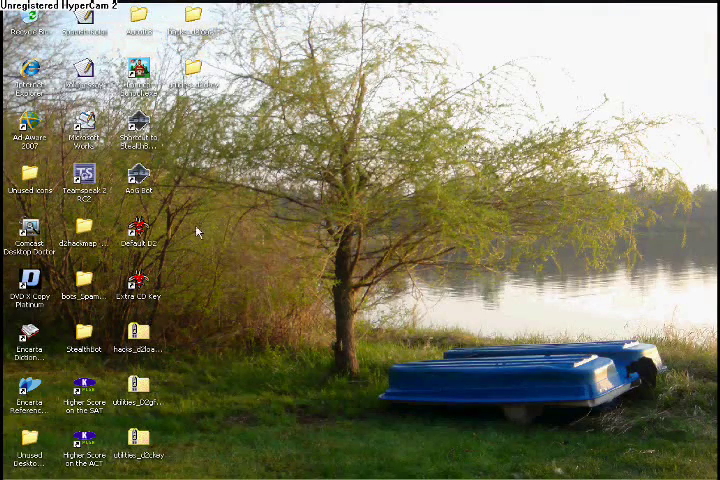
mouse_move(160, 285)
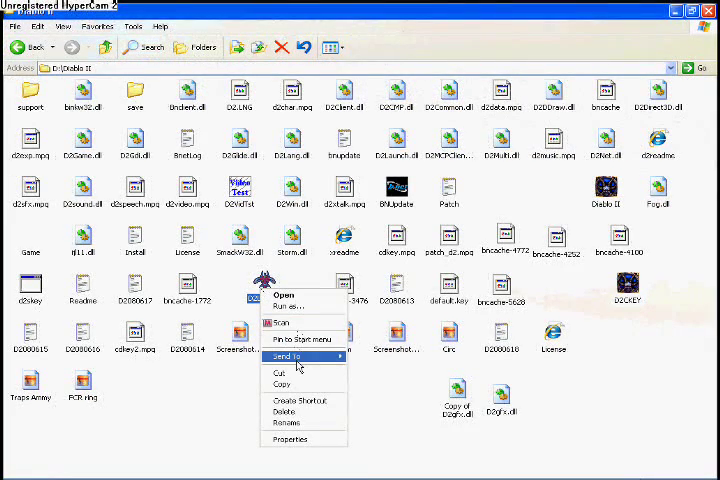
mouse_move(300, 357)
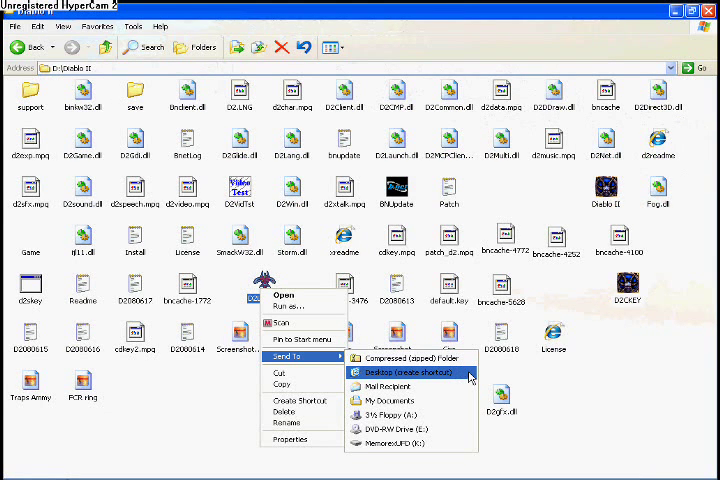
Send a D2Loader shortcut to the desktop and paste a duplicate copy there.
left_click(404, 372)
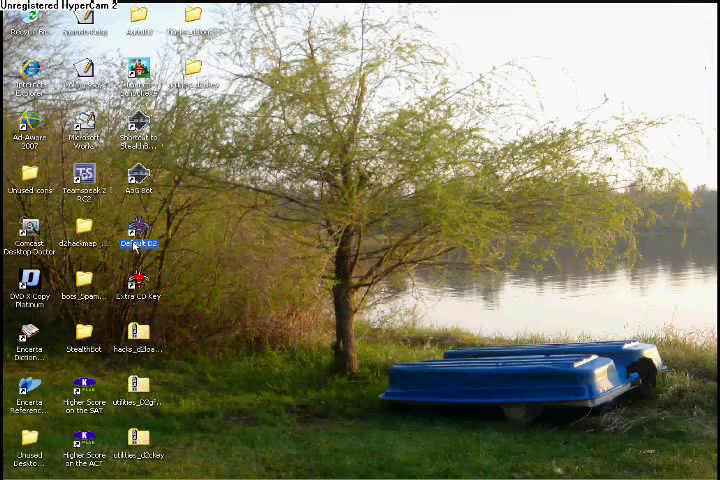
right_click(139, 243)
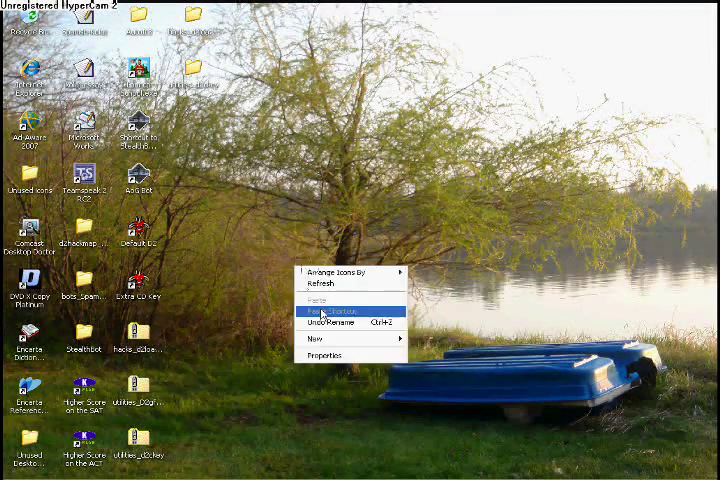
mouse_move(330, 300)
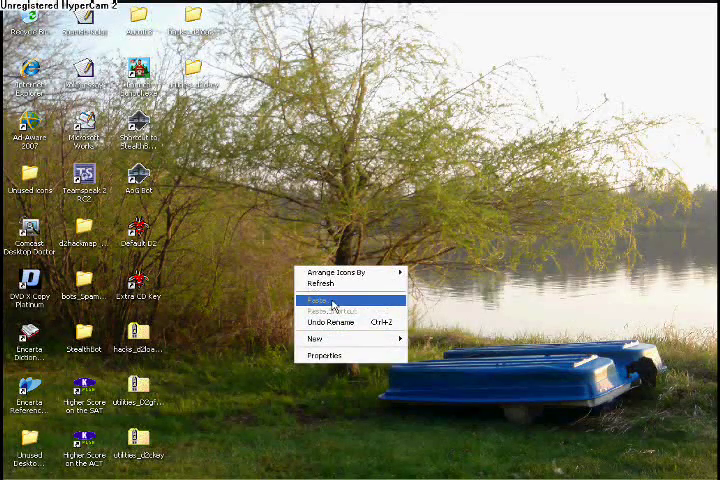
left_click(322, 301)
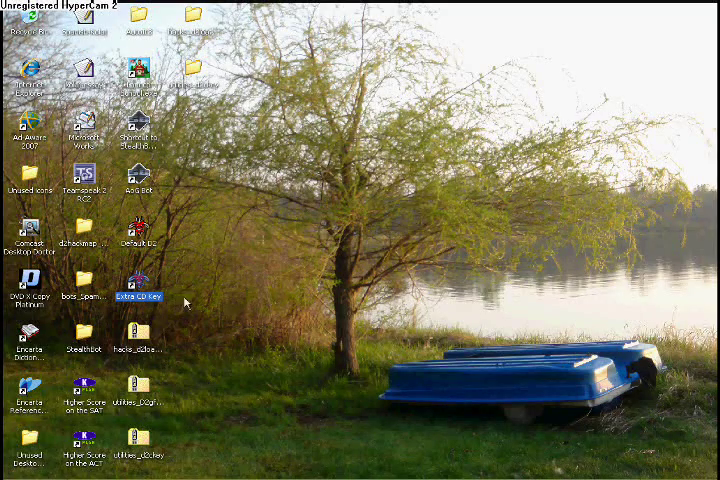
Add -mpq cdkey.mpq to the Extra CD Key shortcut's target and apply it.
right_click(140, 295)
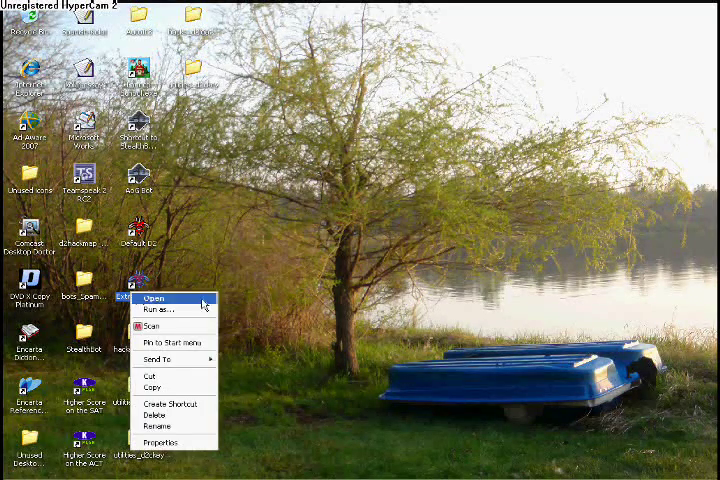
left_click(160, 442)
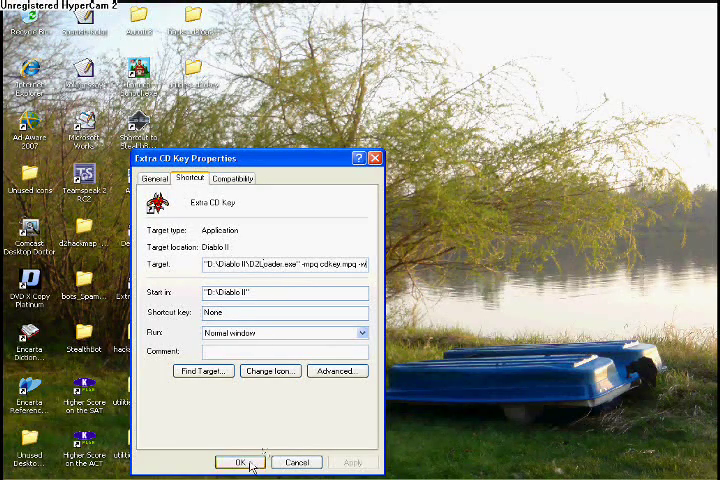
left_click(239, 462)
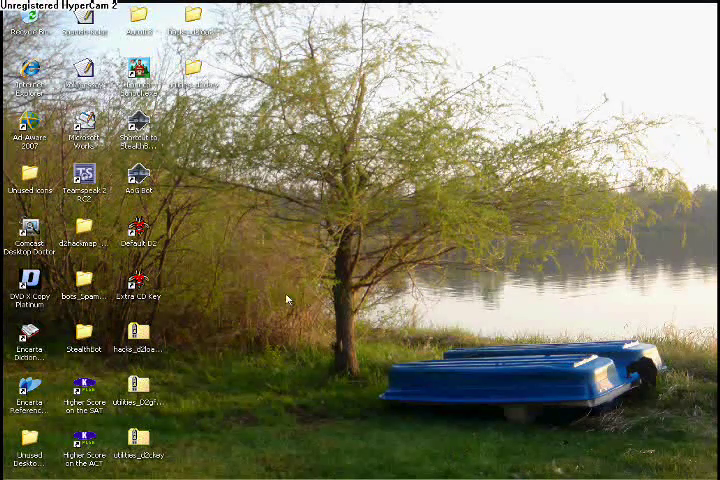
mouse_move(250, 253)
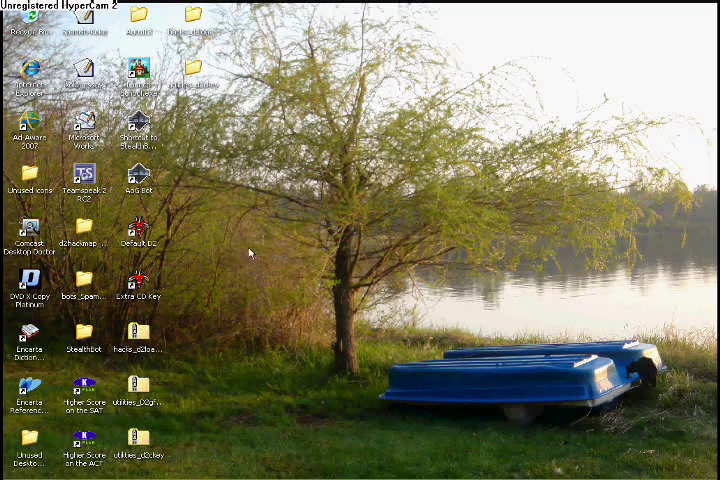